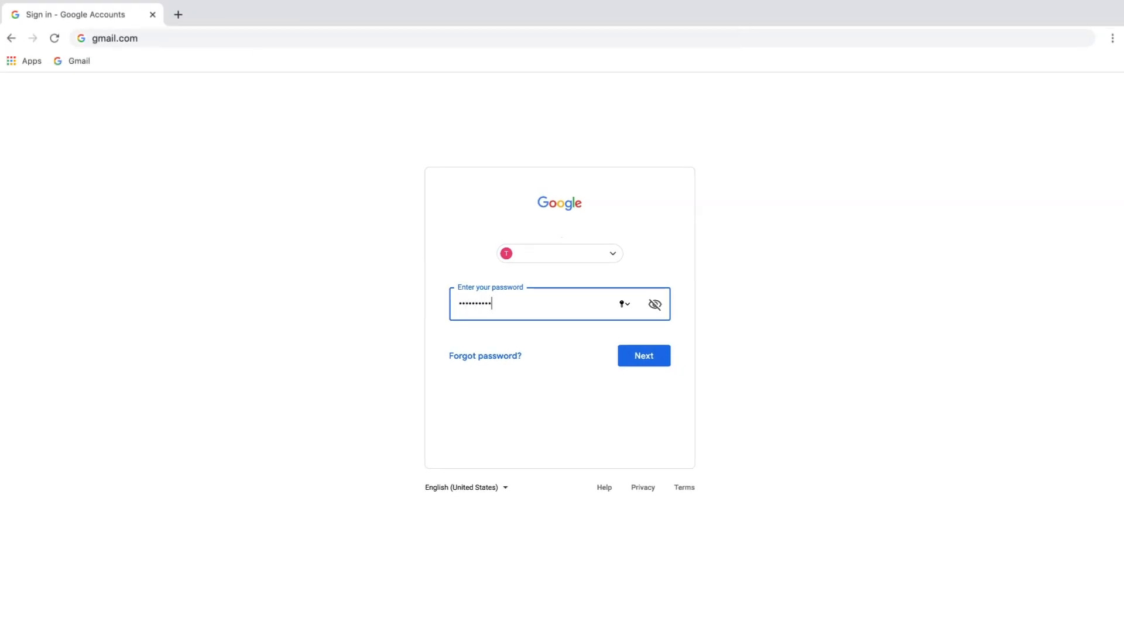
# - Submit the entered password via Next to finish signing in to the Google account
pyautogui.click(642, 356)
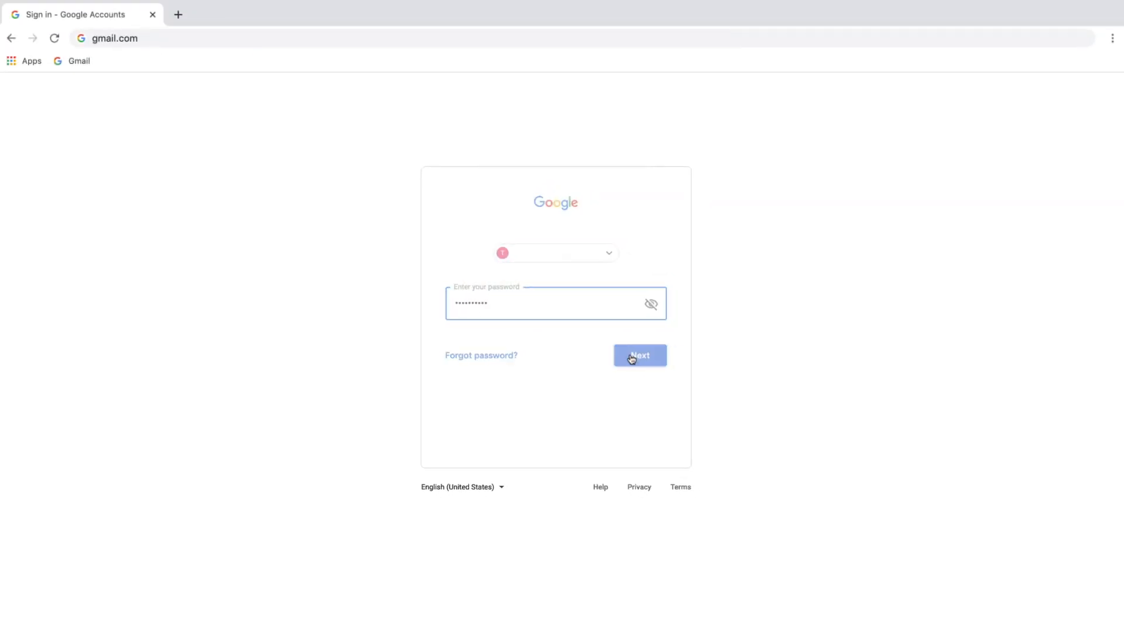
pyautogui.click(638, 356)
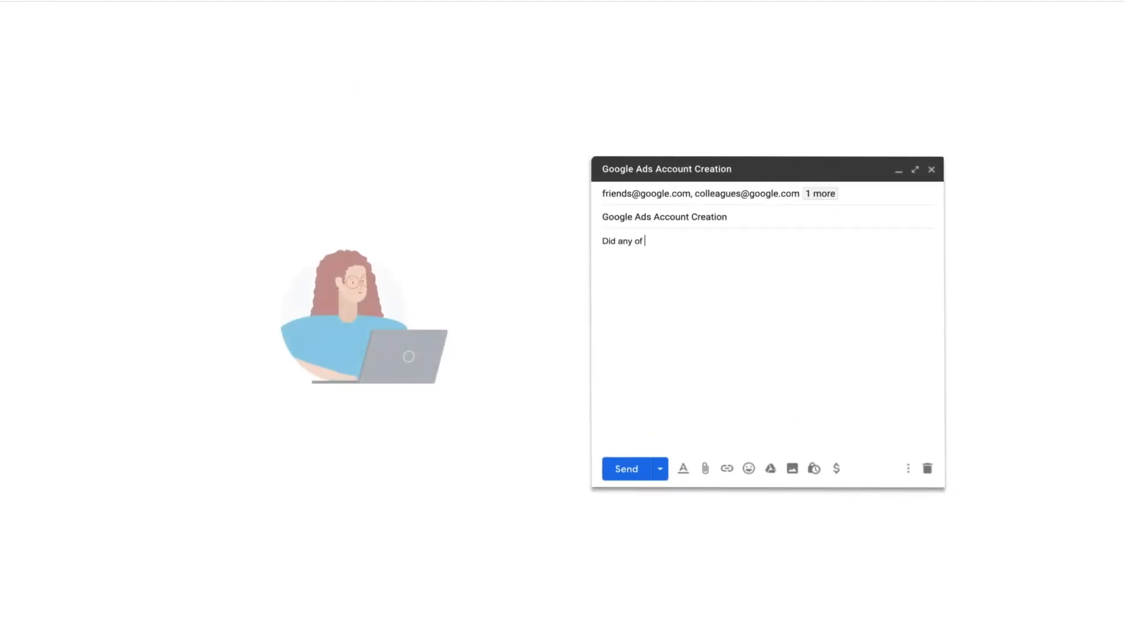
# - Finish the body asking 'you guys create an ads account on my behalf ??' and send the email
pyautogui.write('you guys create an ads a')
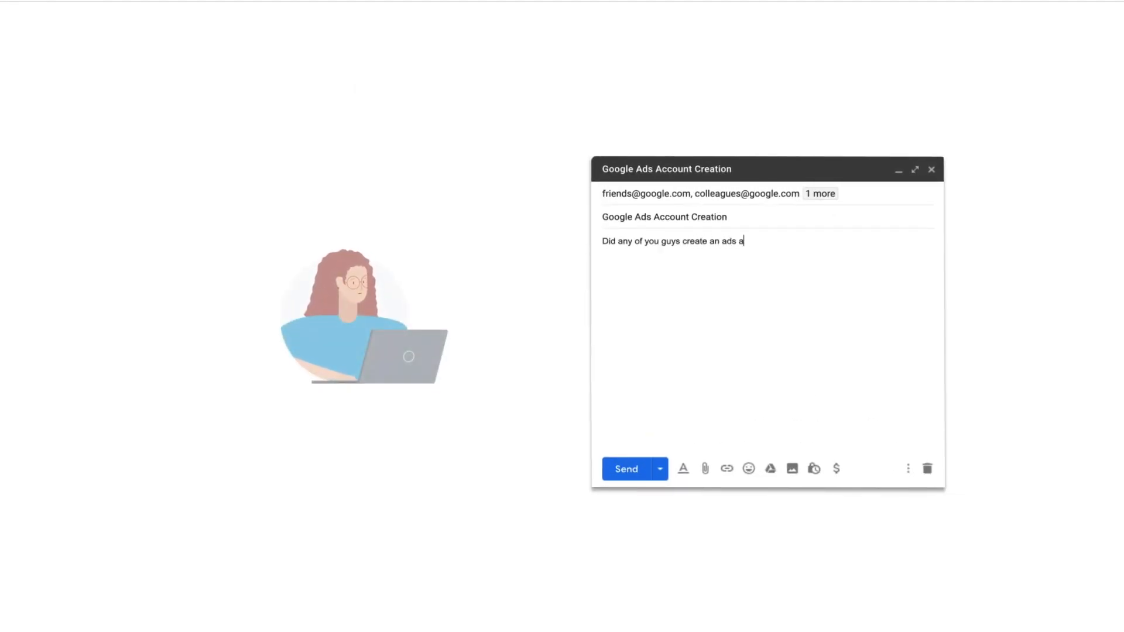
pyautogui.write('ccount on my behalf ??')
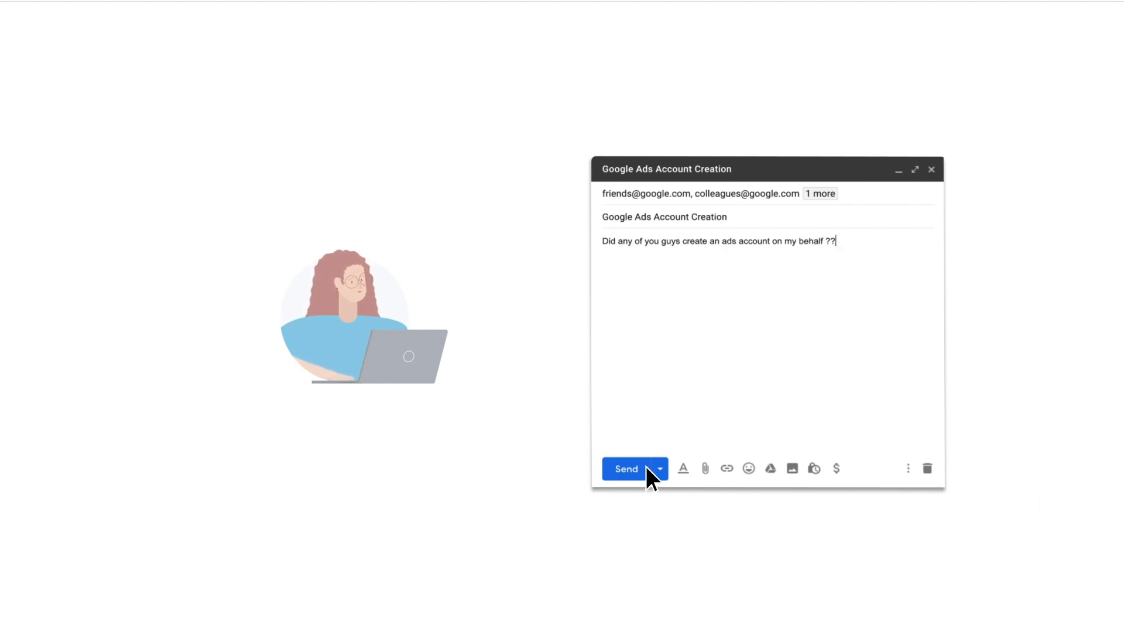
pyautogui.click(625, 469)
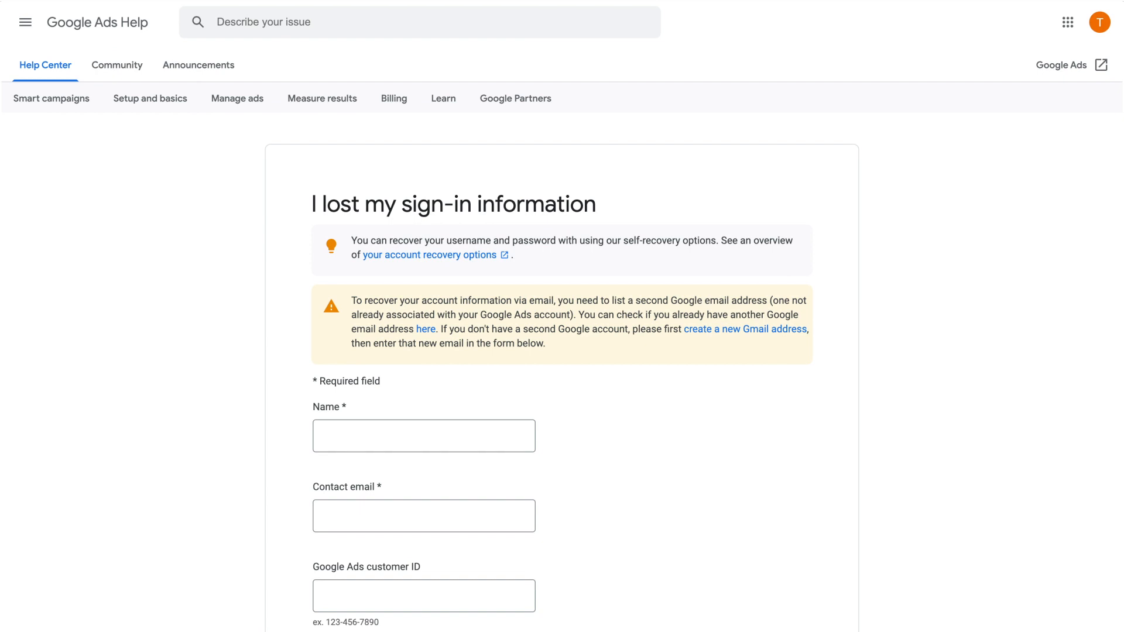
# - Scroll down the 'I lost my sign-in information' form to review its contact fields
pyautogui.scroll(-3)
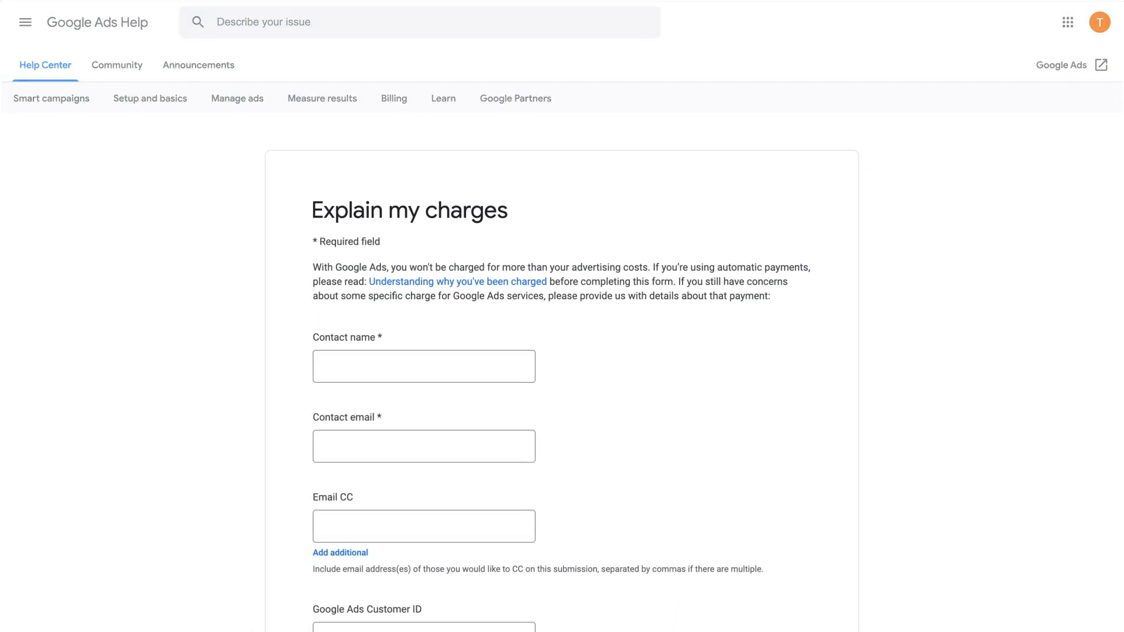
# - Scroll down the 'Explain my charges' form to the payment date, currency, amount and type fields
pyautogui.scroll(-3)
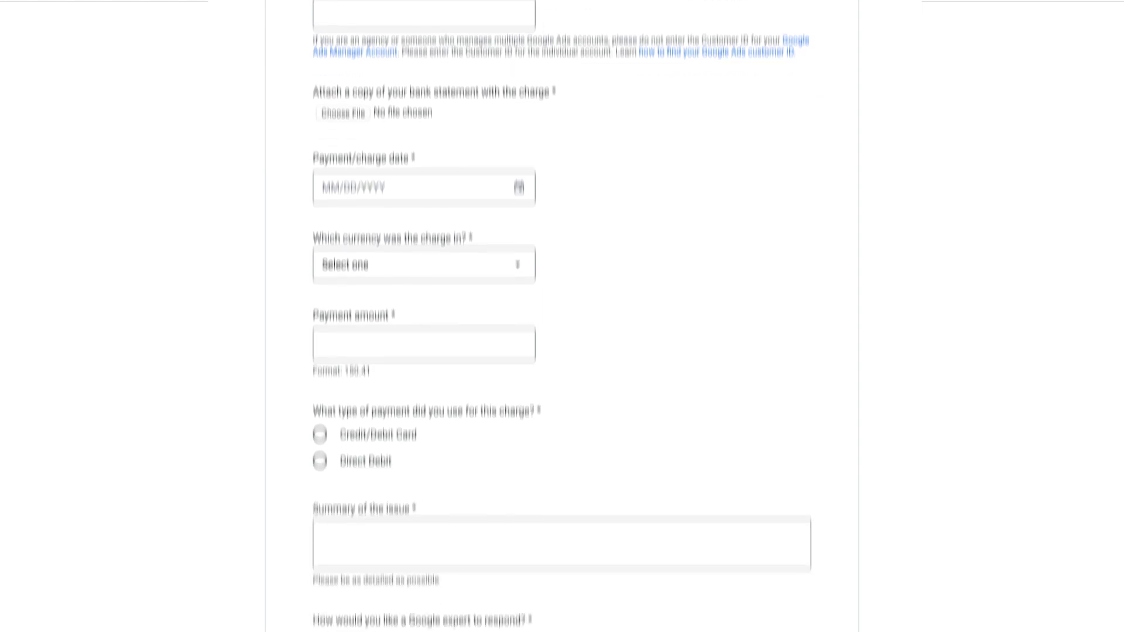